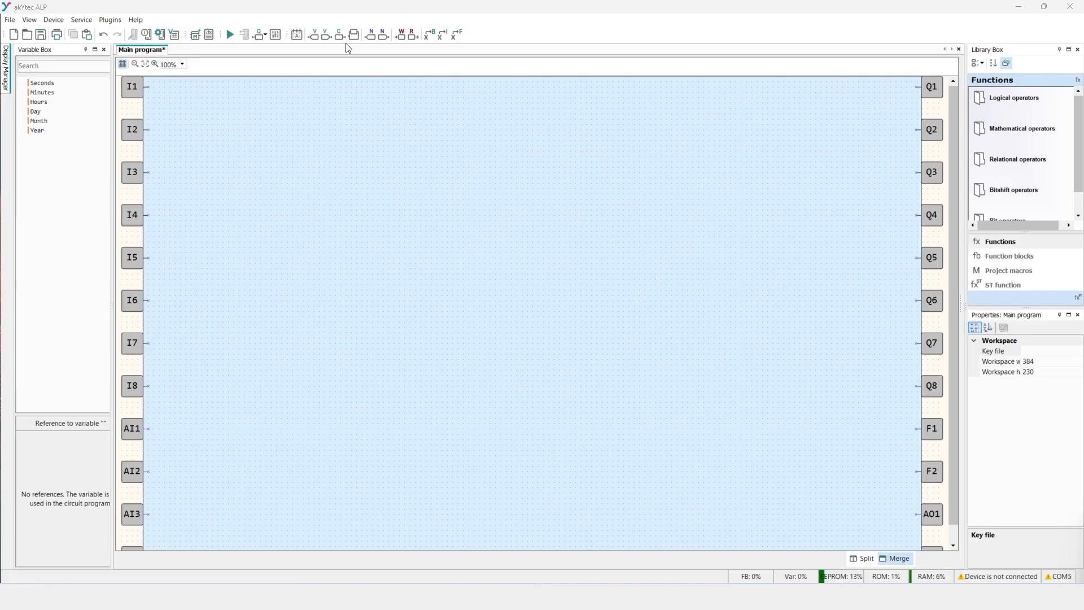
mouse_move(312, 35)
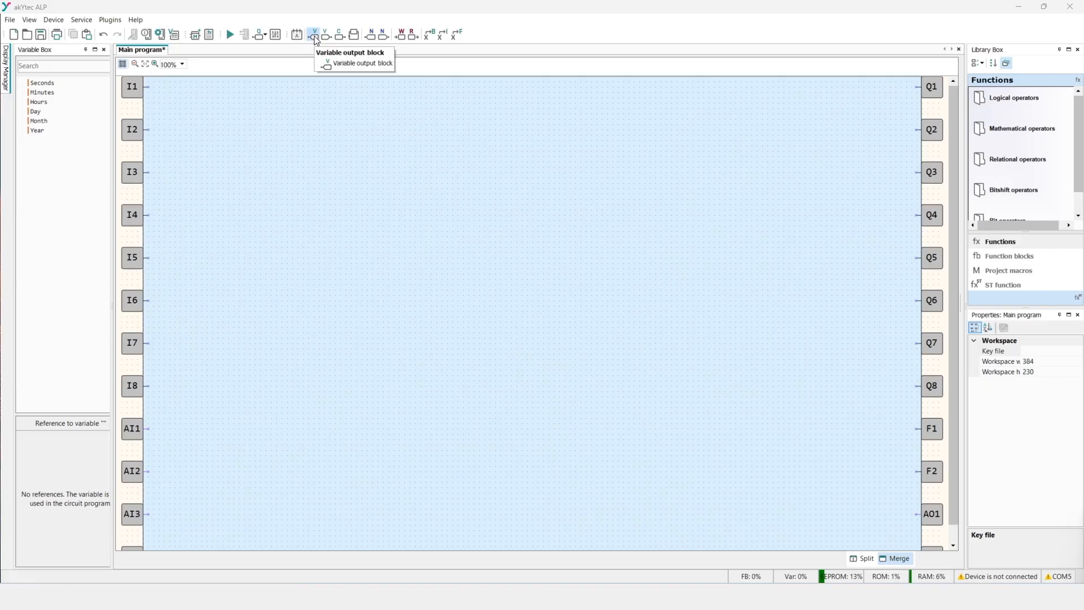
mouse_move(340, 35)
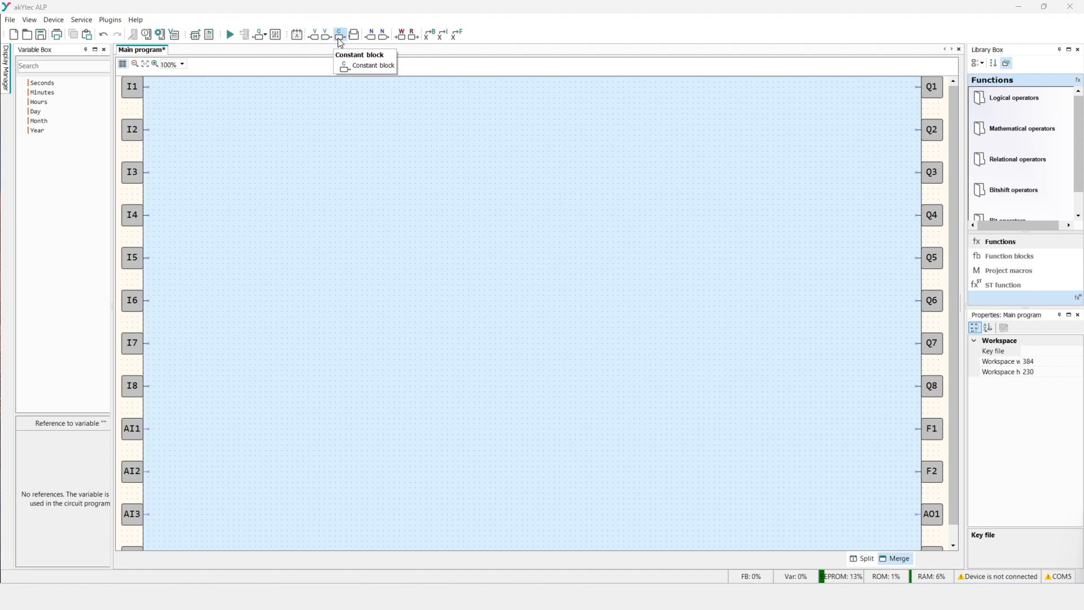
mouse_move(339, 42)
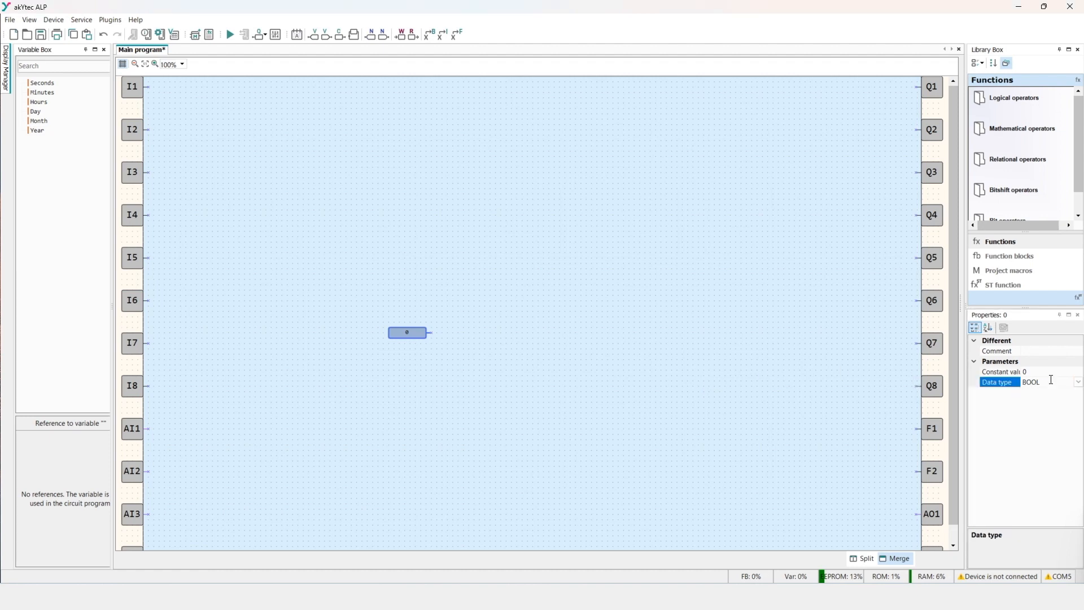
Step: Edit the constant's value, keeping it at BOOL 0, and accept the valid-range warning
click(1001, 372)
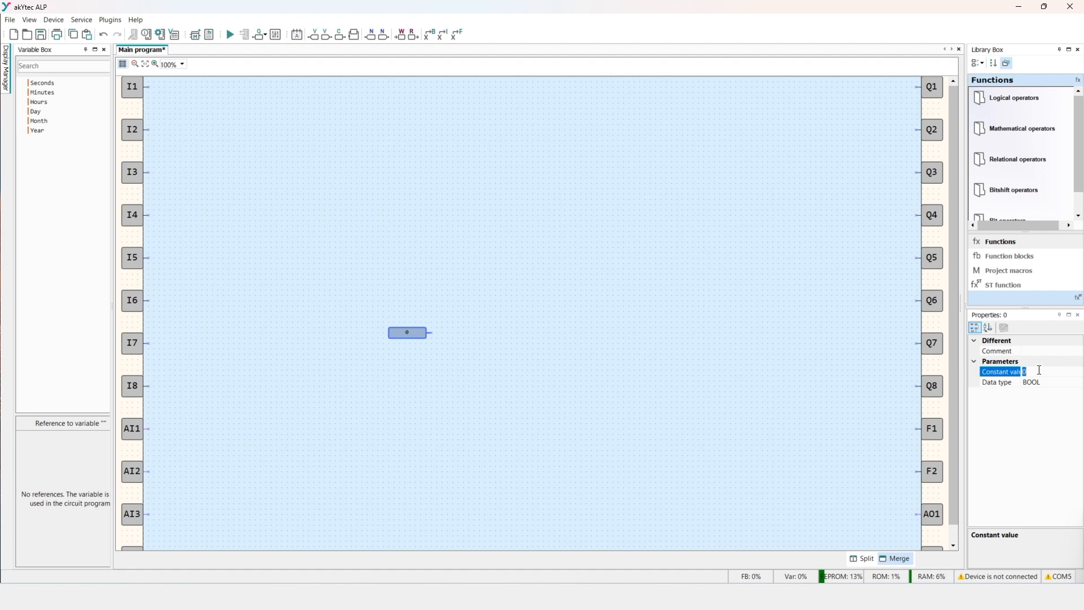
key(Return)
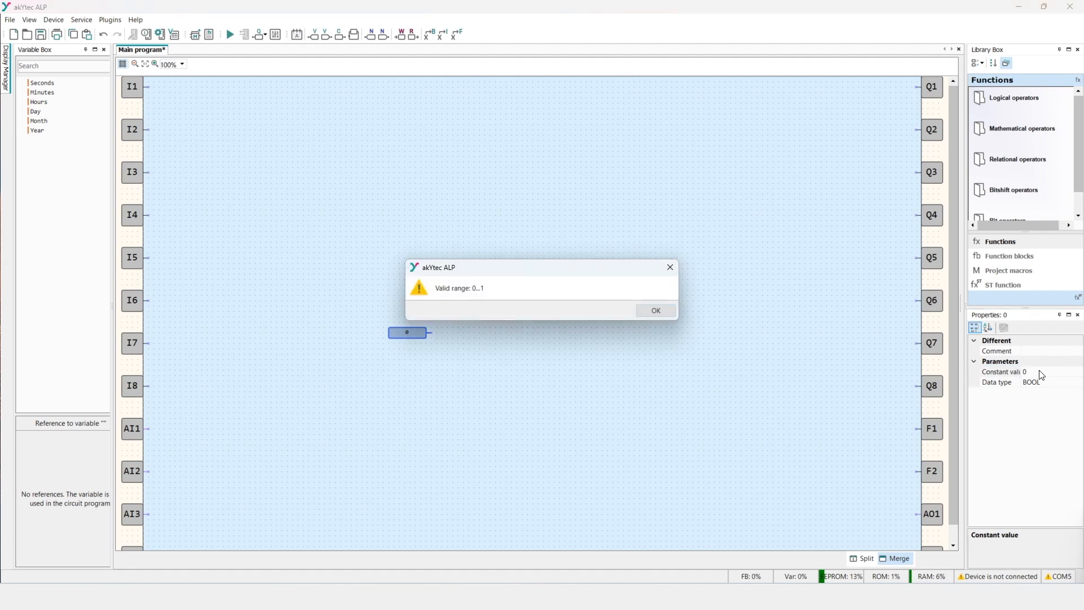
click(654, 309)
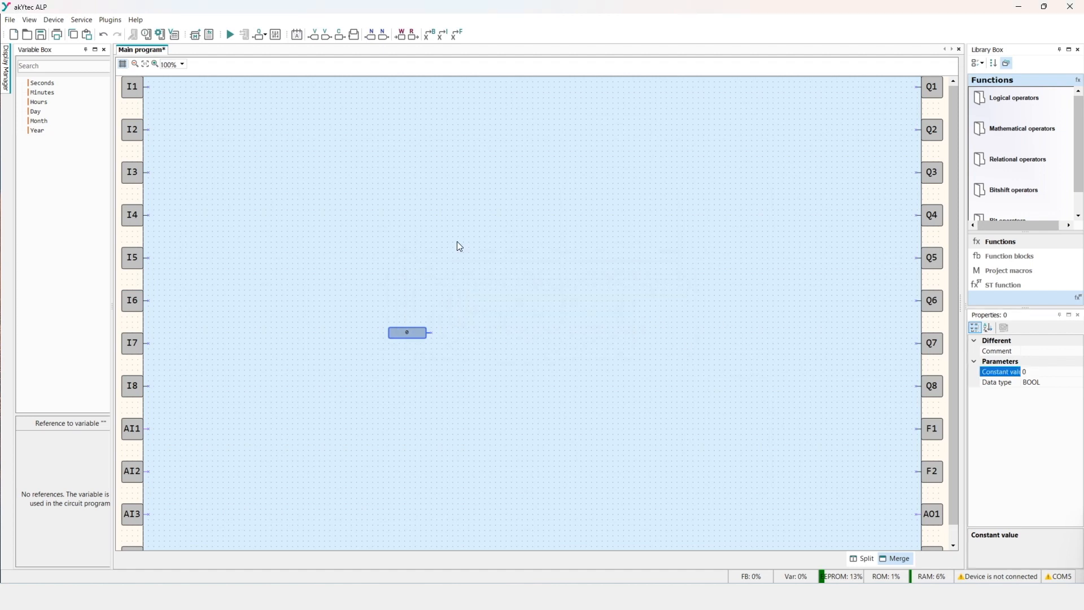
mouse_move(339, 269)
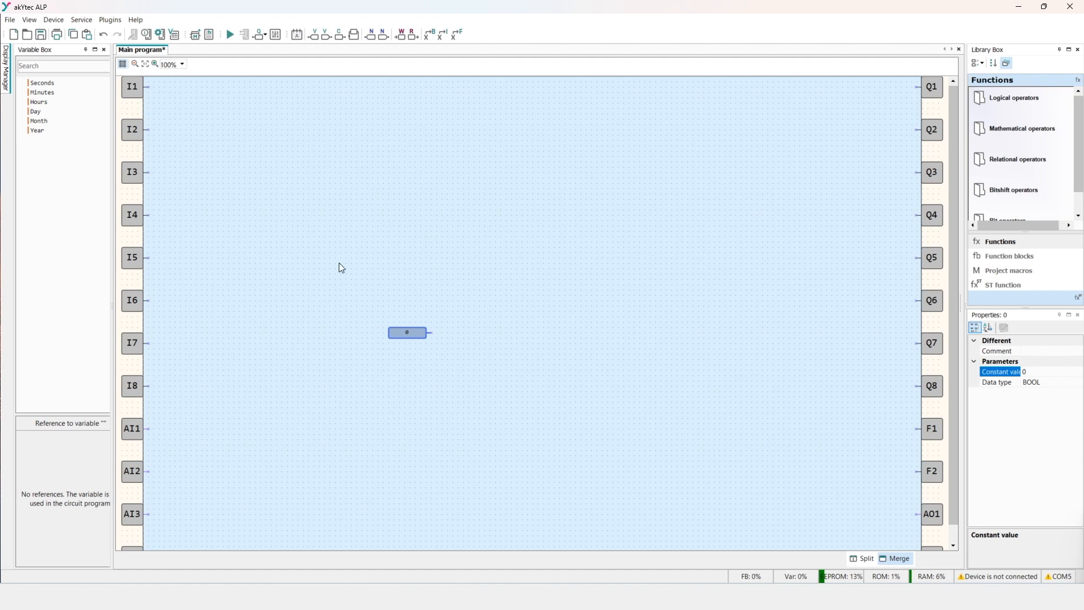
mouse_move(403, 359)
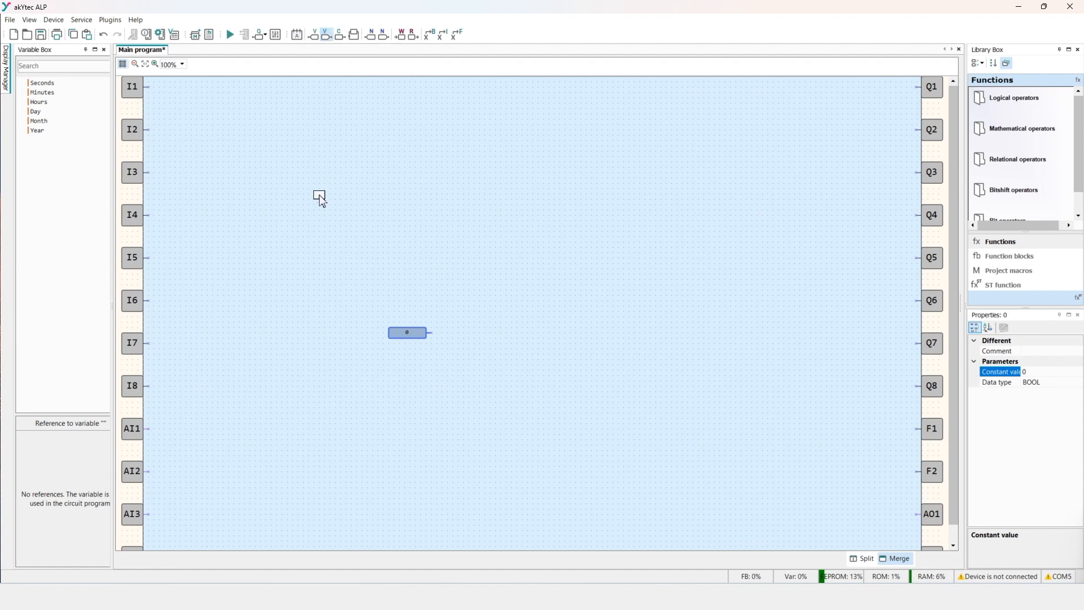
Step: Place a variable block from the toolbar and start choosing its Variable via the ellipsis button
click(314, 34)
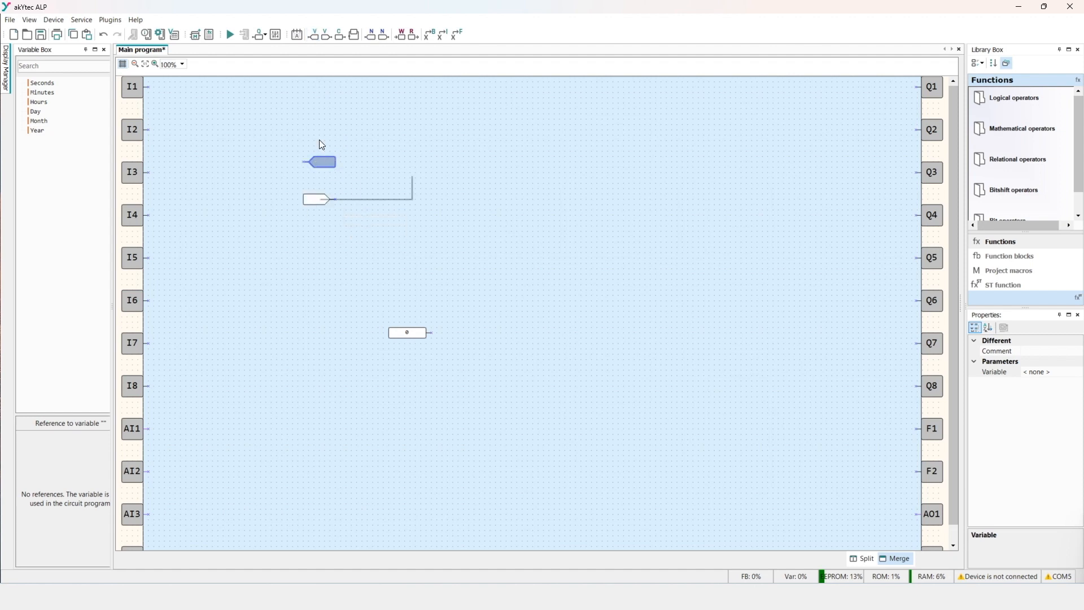
mouse_move(324, 35)
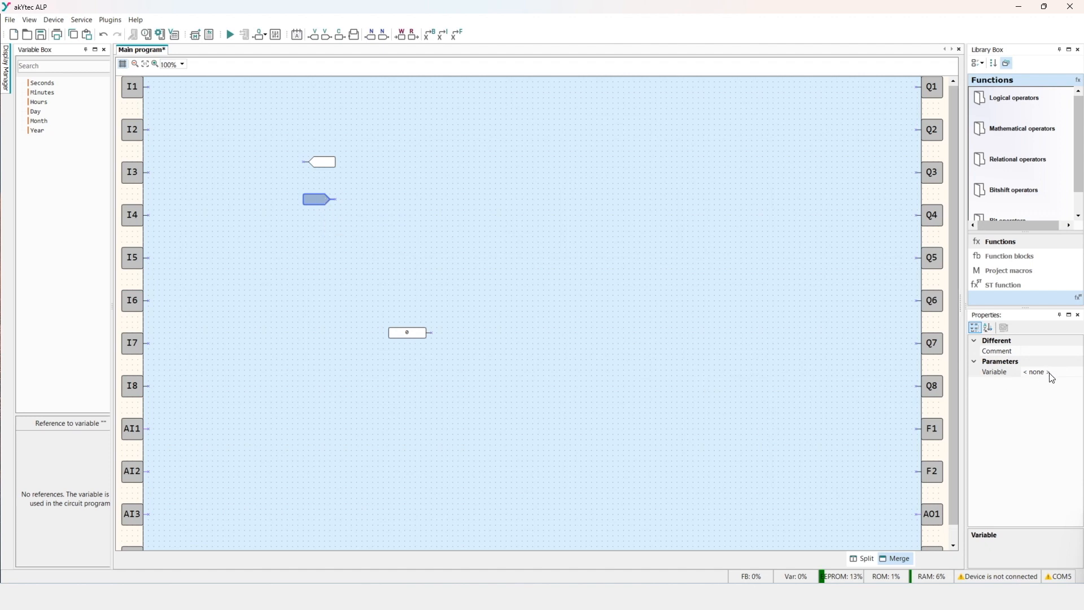
click(1077, 371)
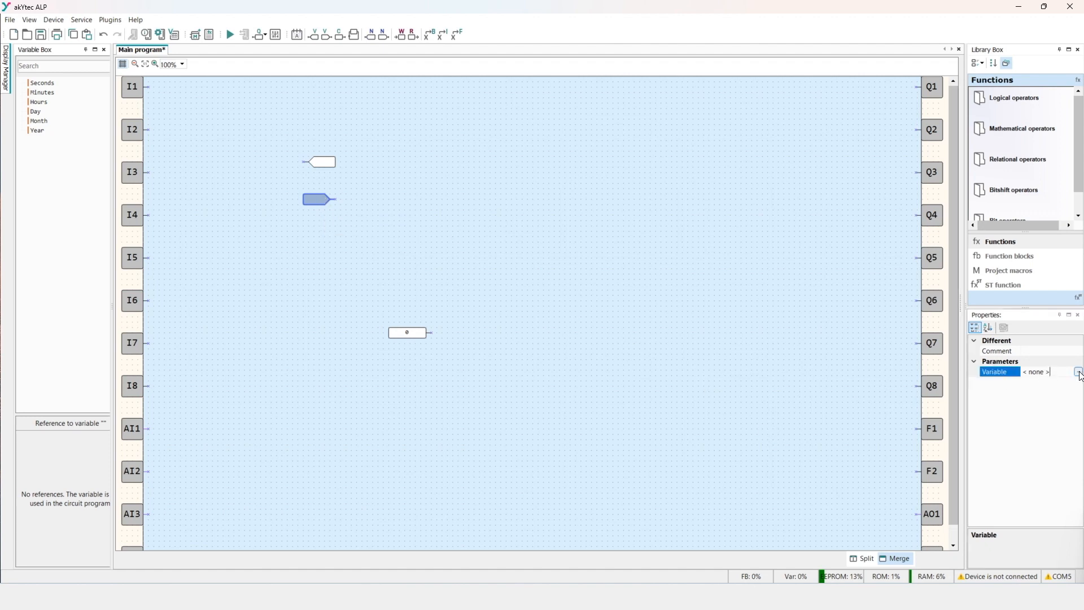
click(1077, 371)
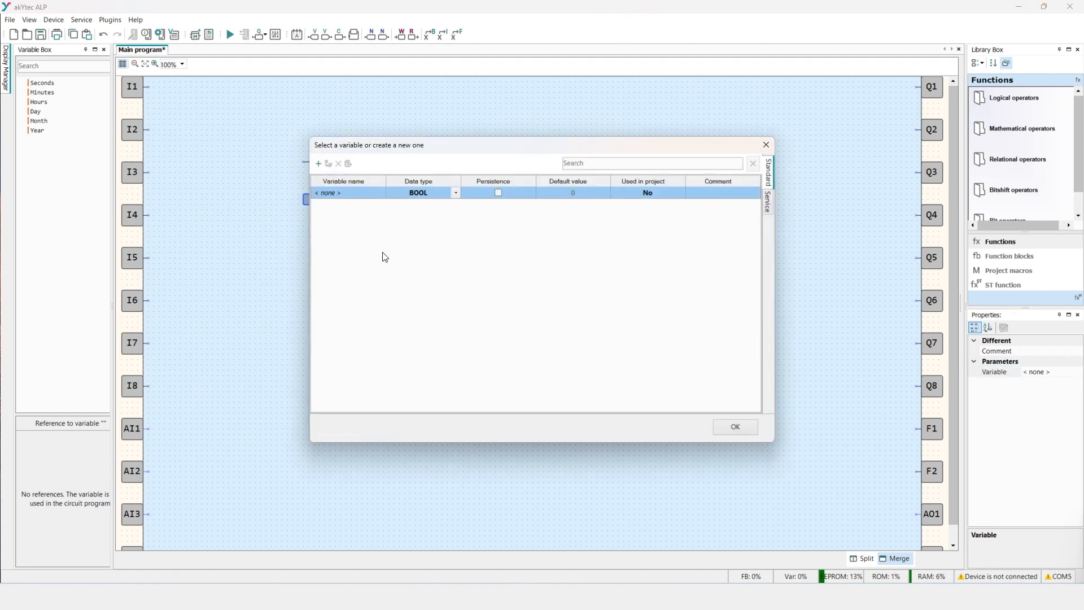
mouse_move(353, 214)
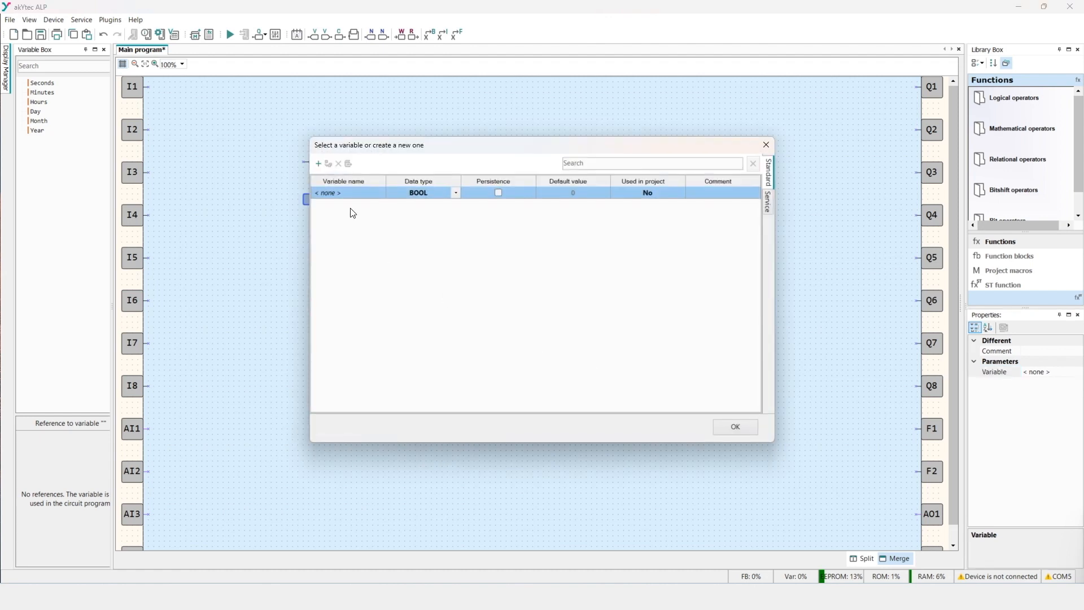
mouse_move(359, 215)
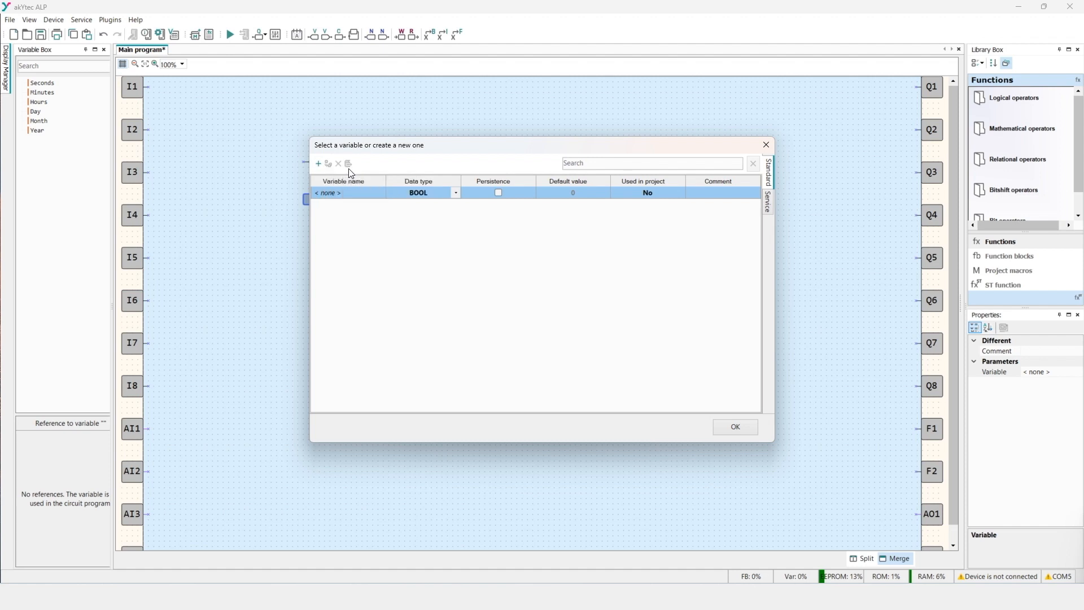
mouse_move(355, 196)
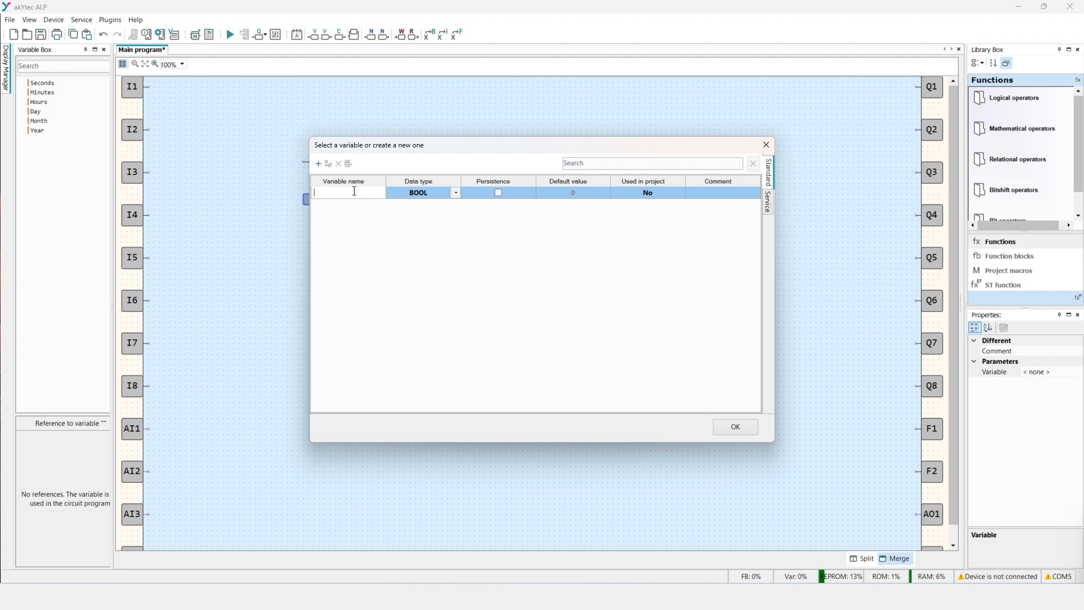
Step: Add a new BOOL variable named VAR1, then rename it to VAR2
text(VAR1)
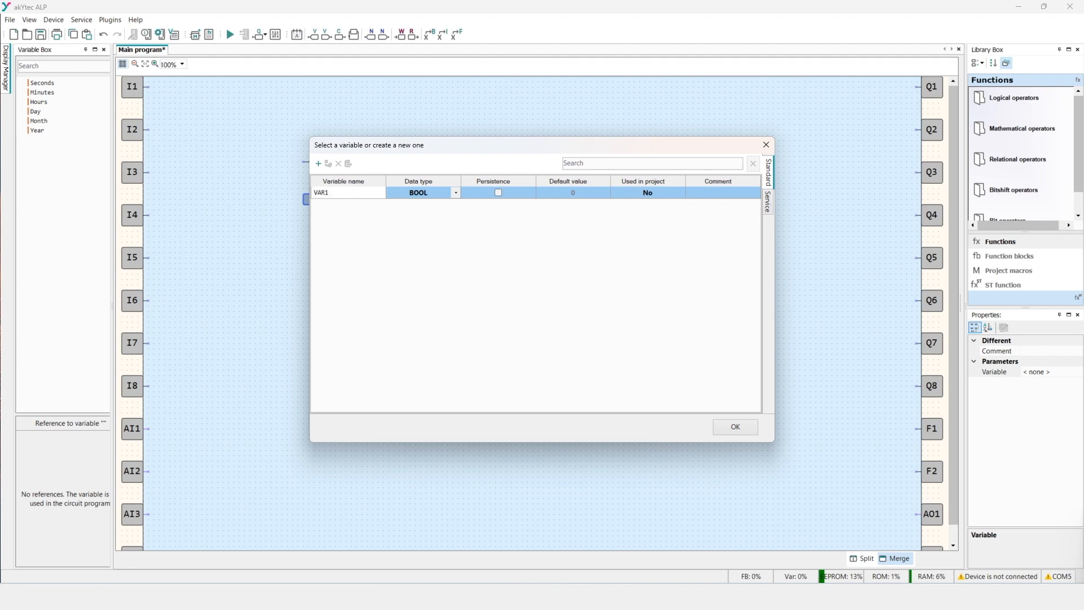
click(318, 163)
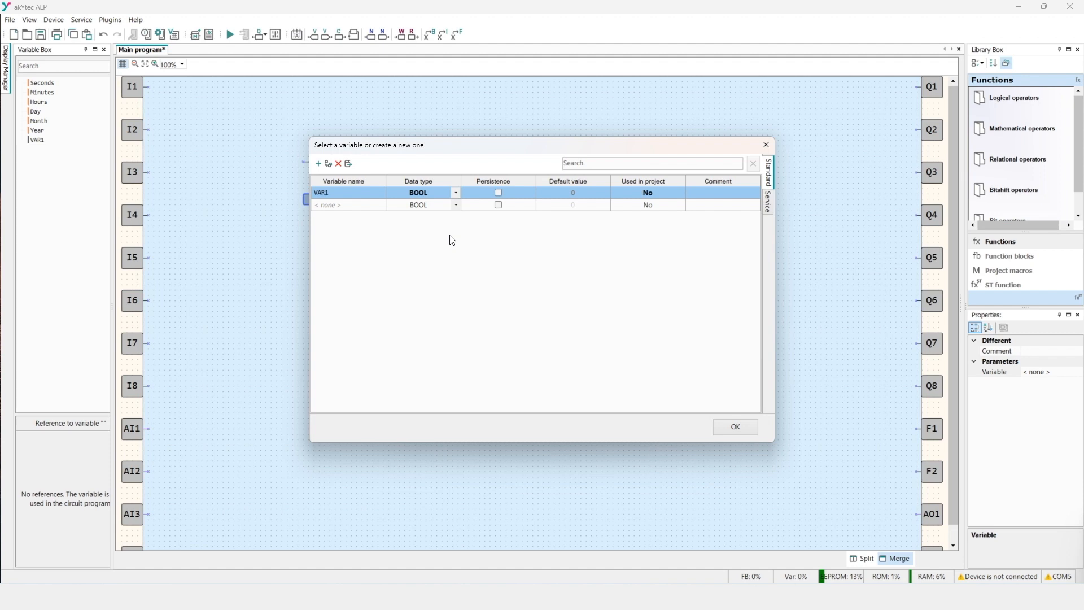
mouse_move(374, 211)
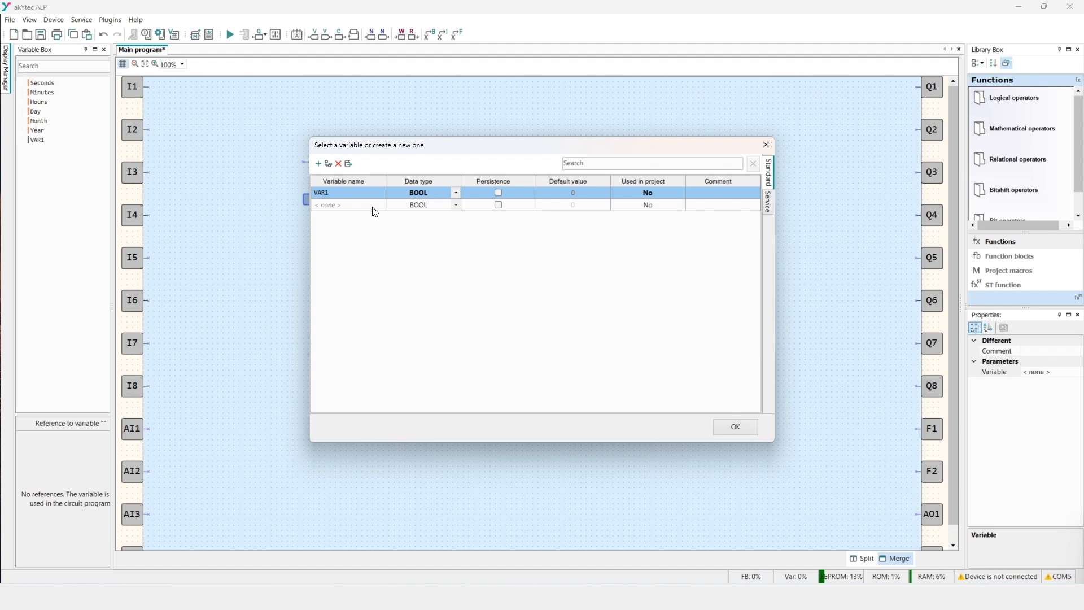
click(339, 164)
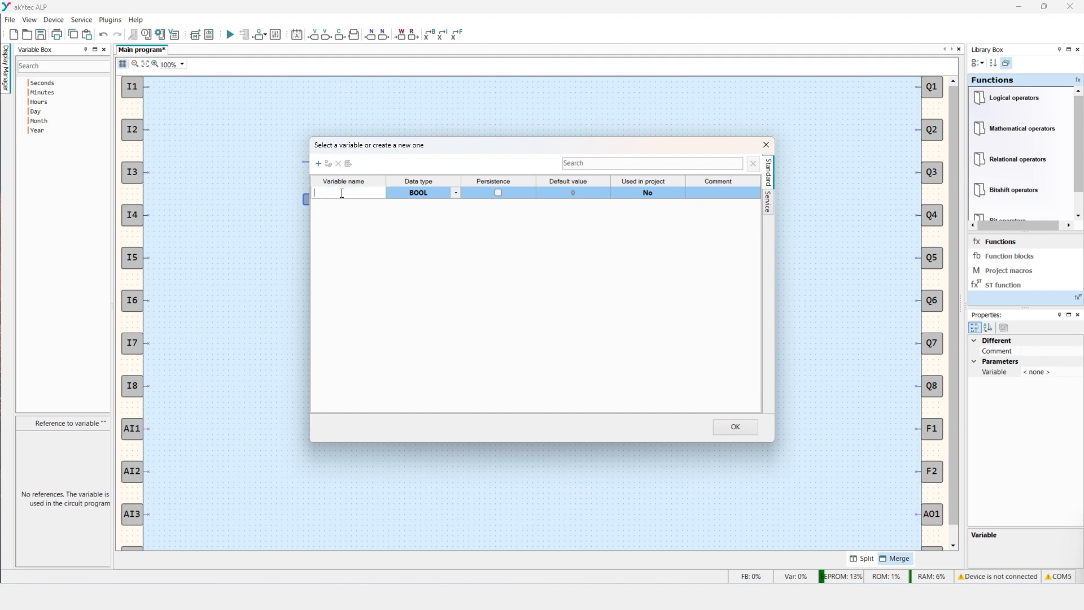
text(VAR2)
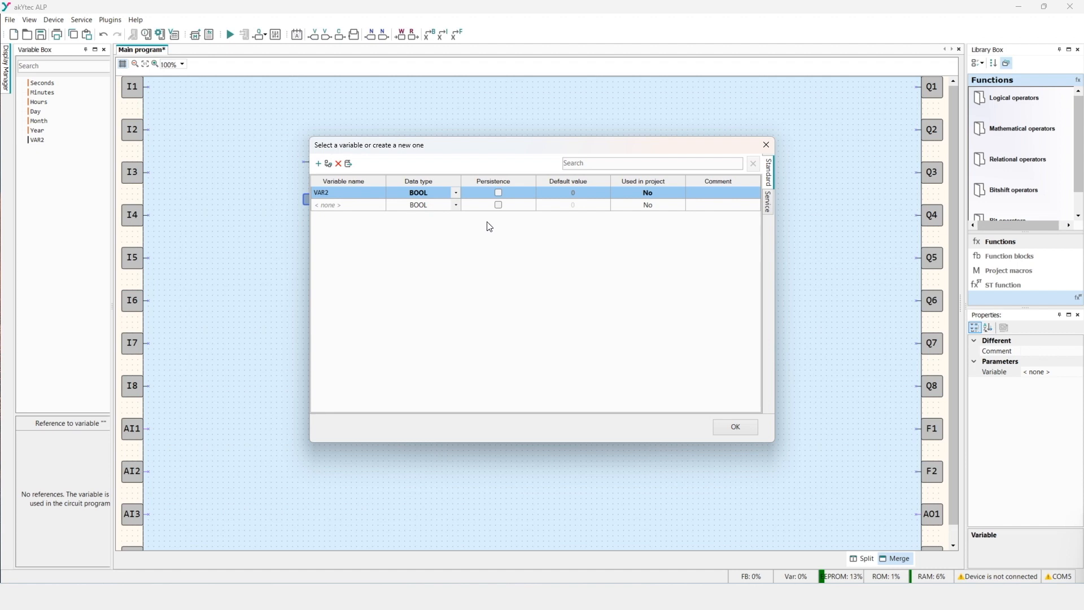
mouse_move(498, 186)
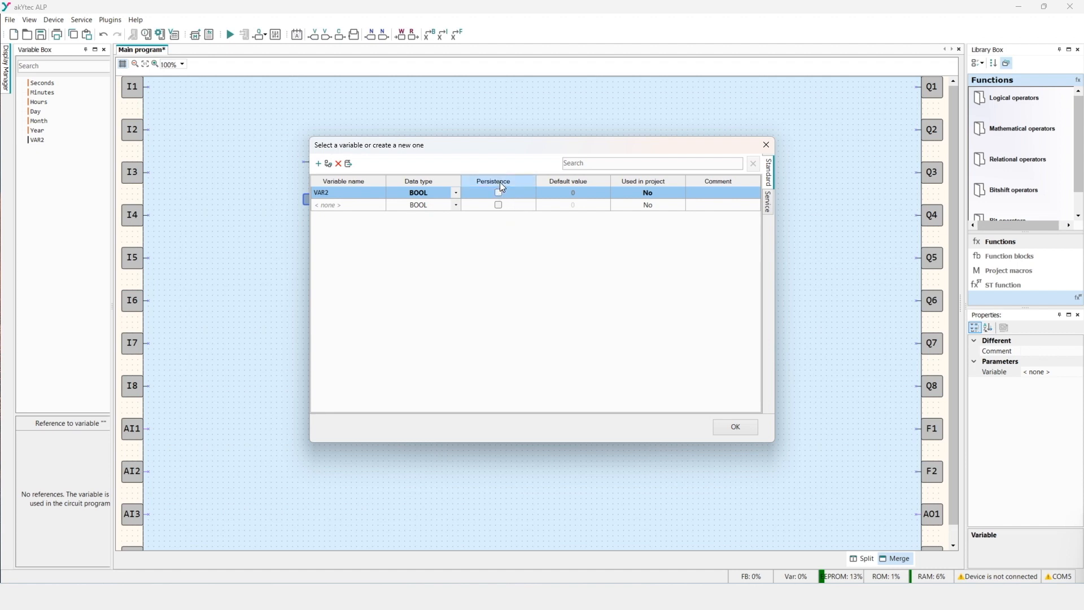
mouse_move(498, 192)
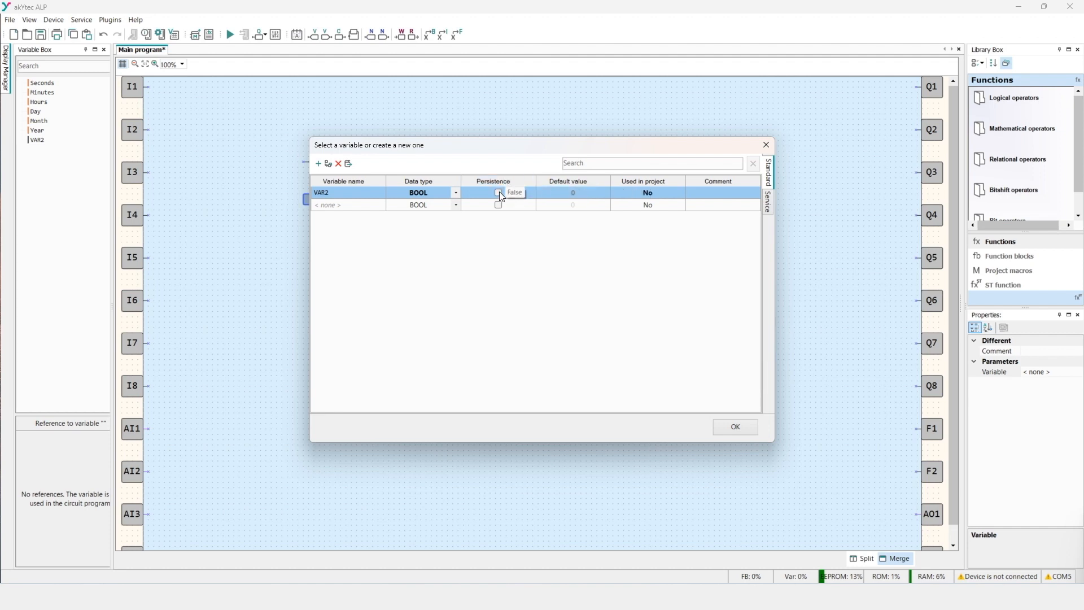
Step: Enable Persistence for VAR2, set its default value to 1, and accept the dialog
click(498, 192)
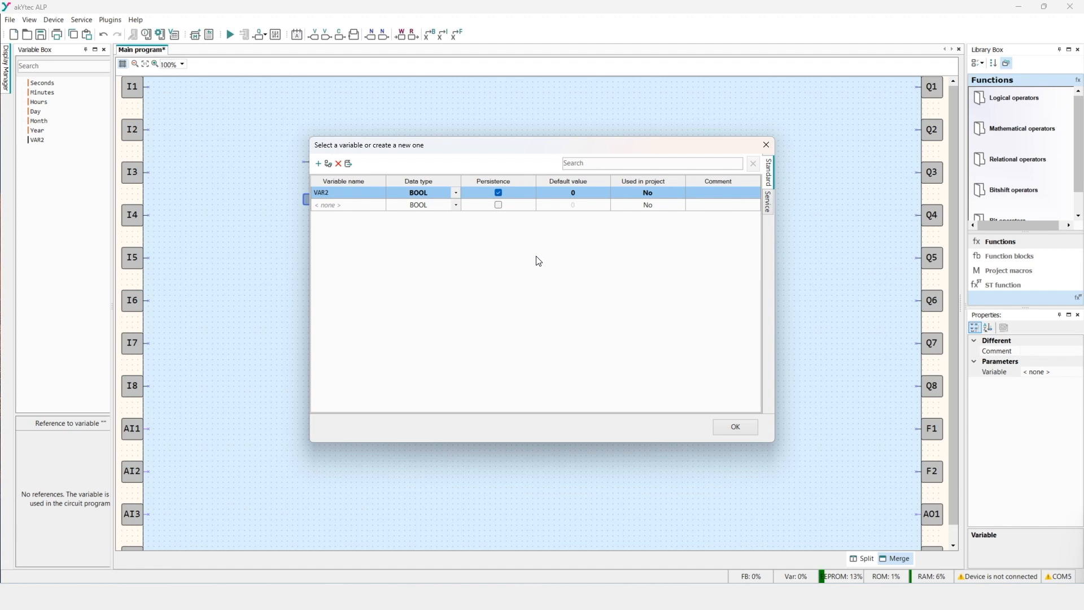
mouse_move(447, 242)
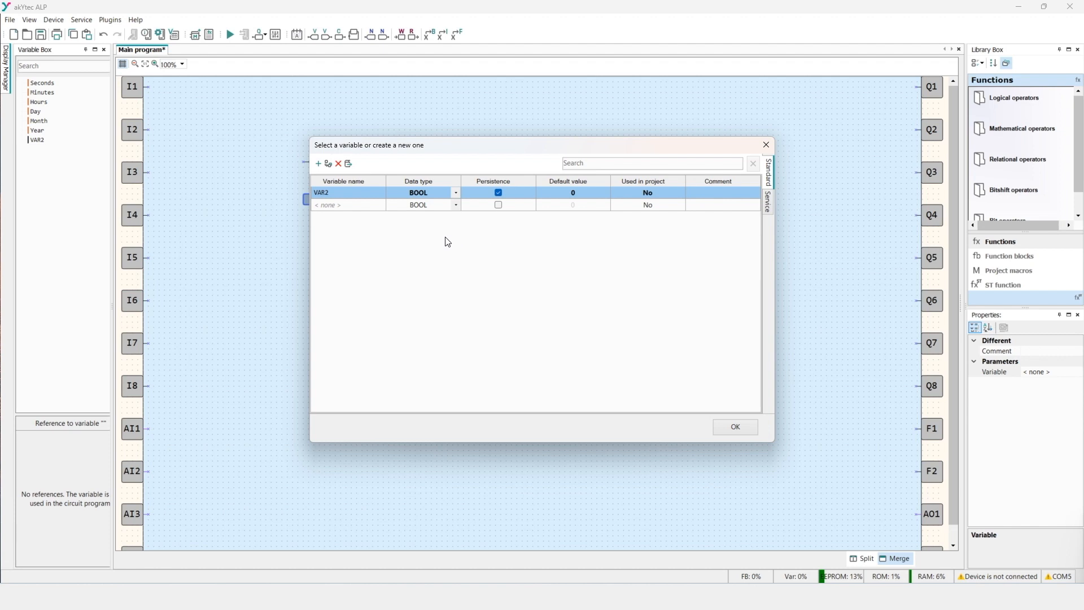
mouse_move(581, 197)
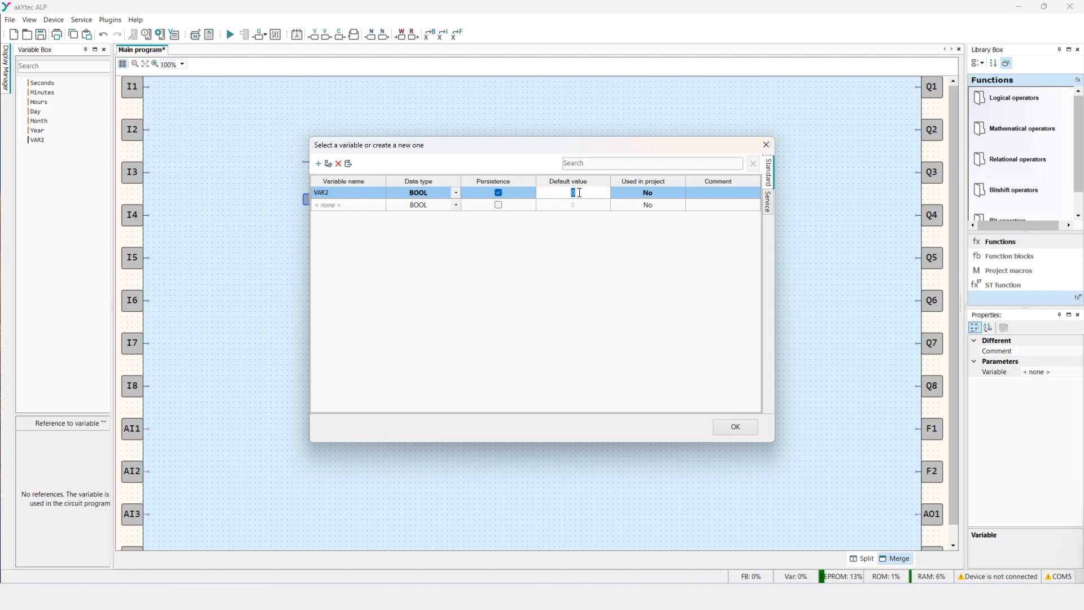
click(329, 204)
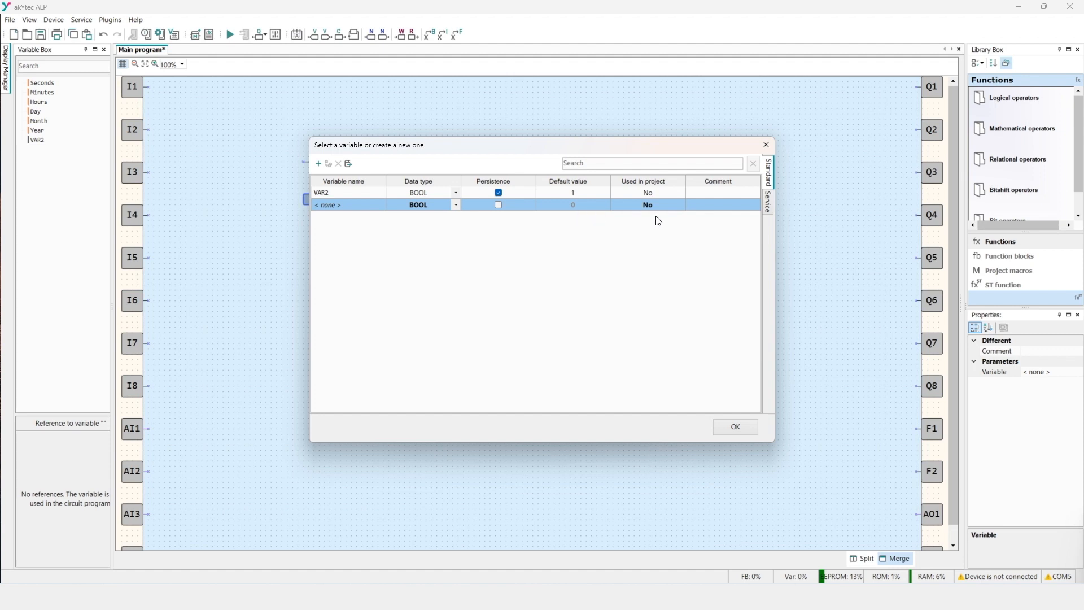
mouse_move(695, 220)
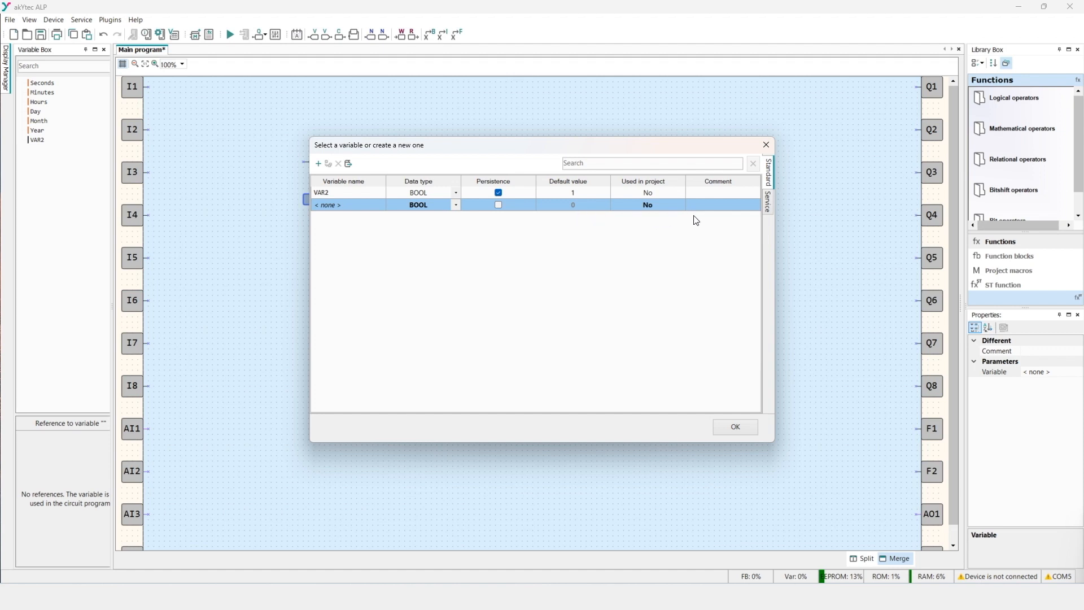
mouse_move(664, 258)
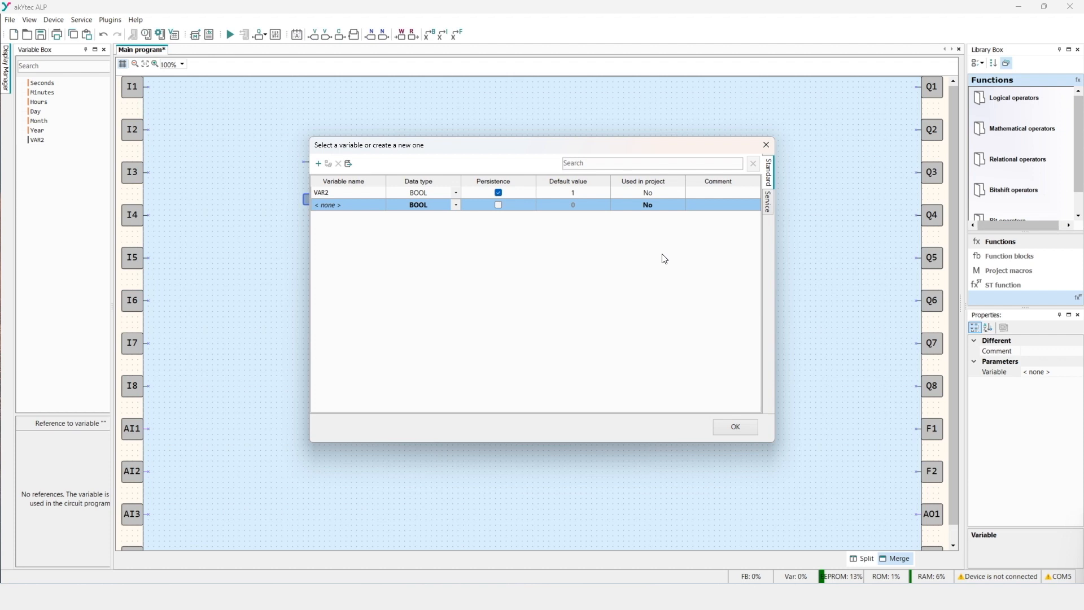
mouse_move(750, 353)
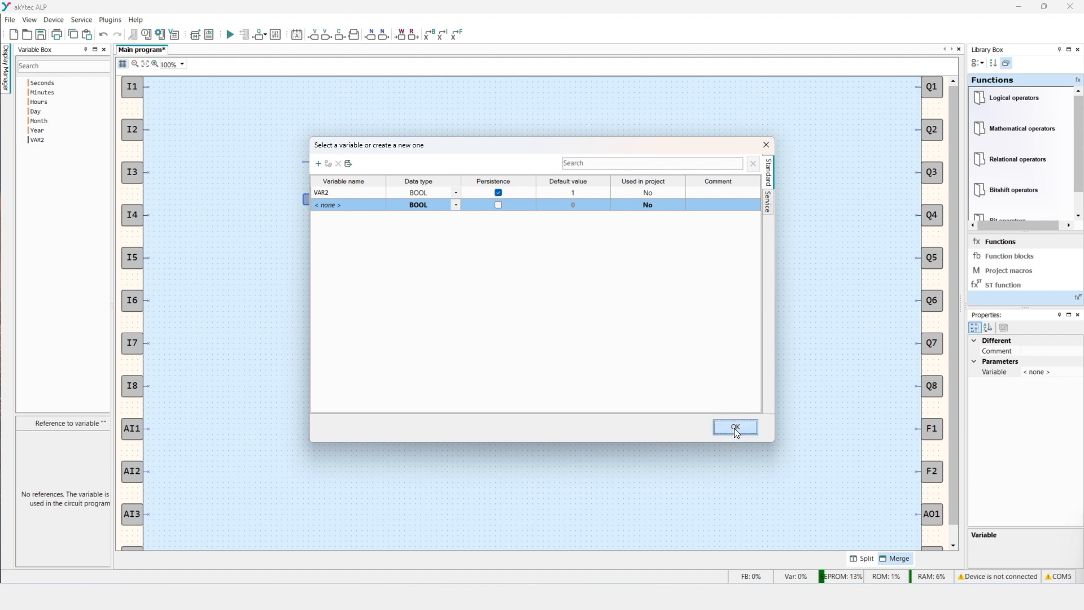
click(734, 427)
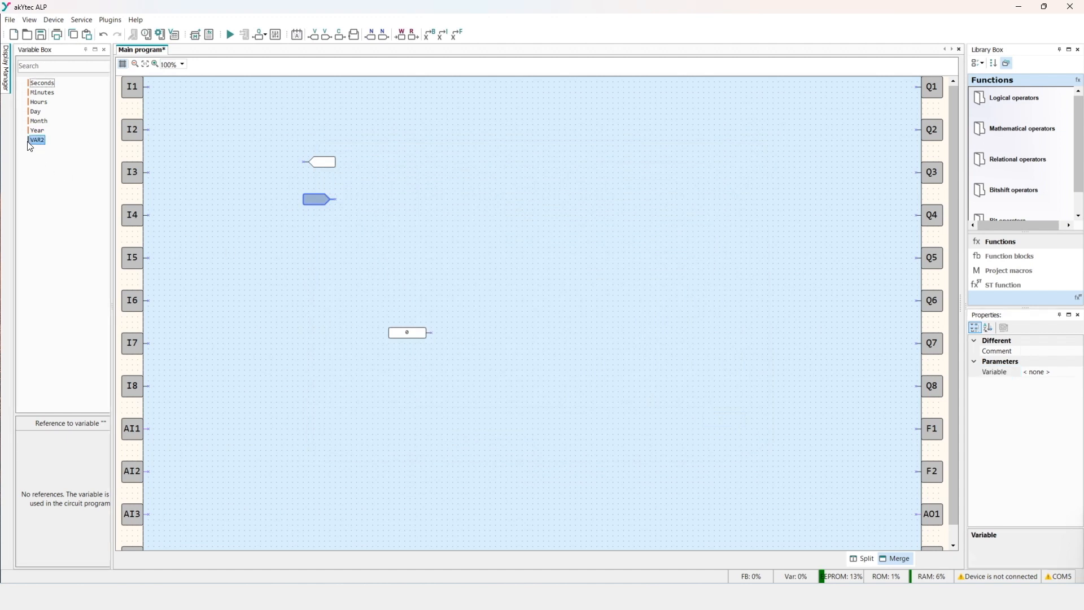
Step: Drag VAR2 from the Variable Box onto the program canvas as a new block
drag(36, 140, 228, 199)
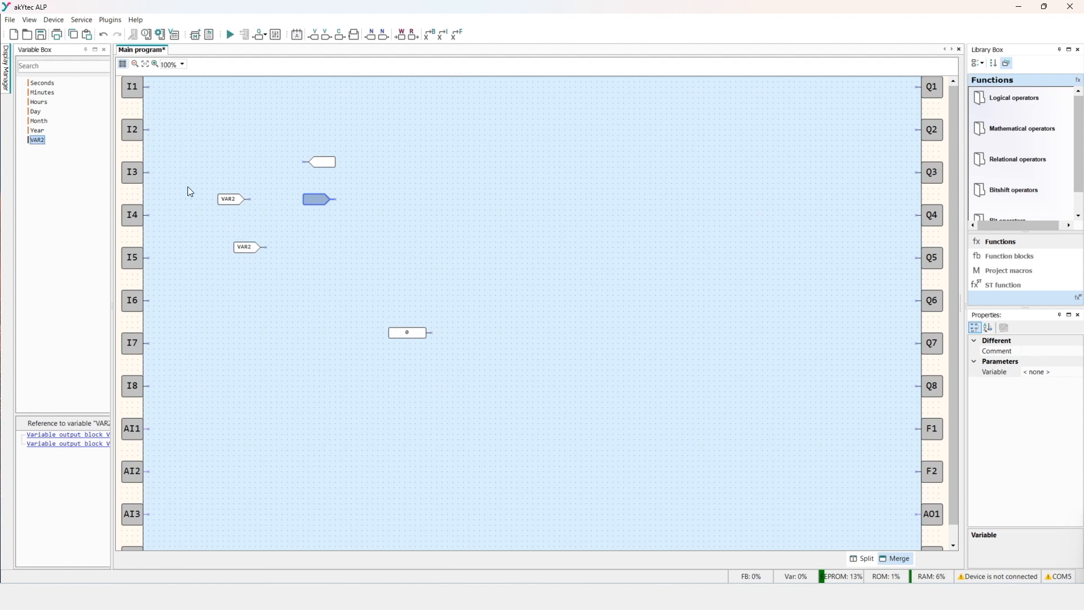
mouse_move(229, 201)
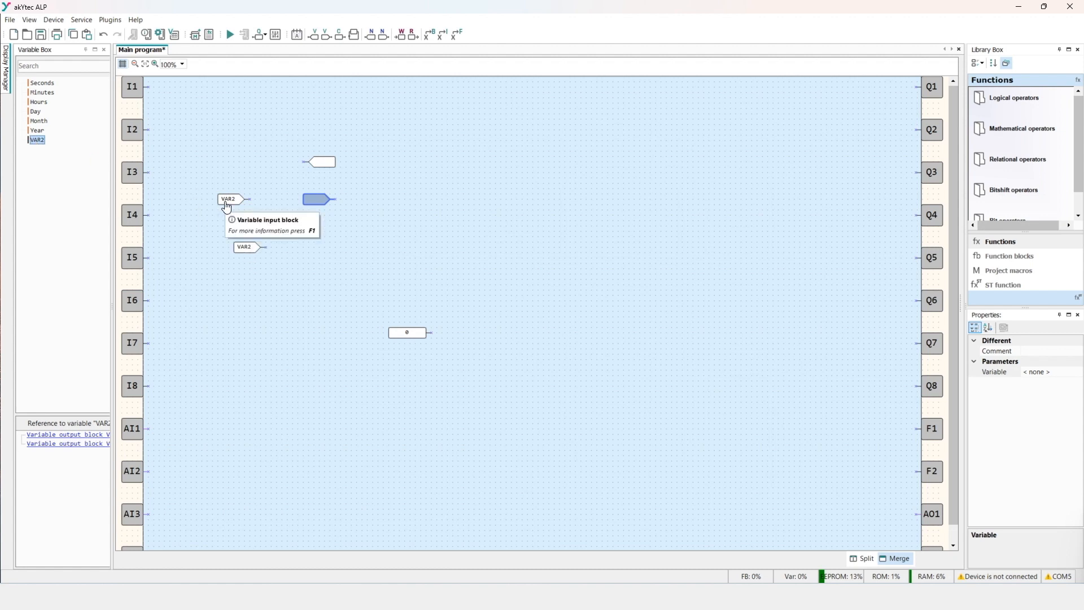
mouse_move(152, 139)
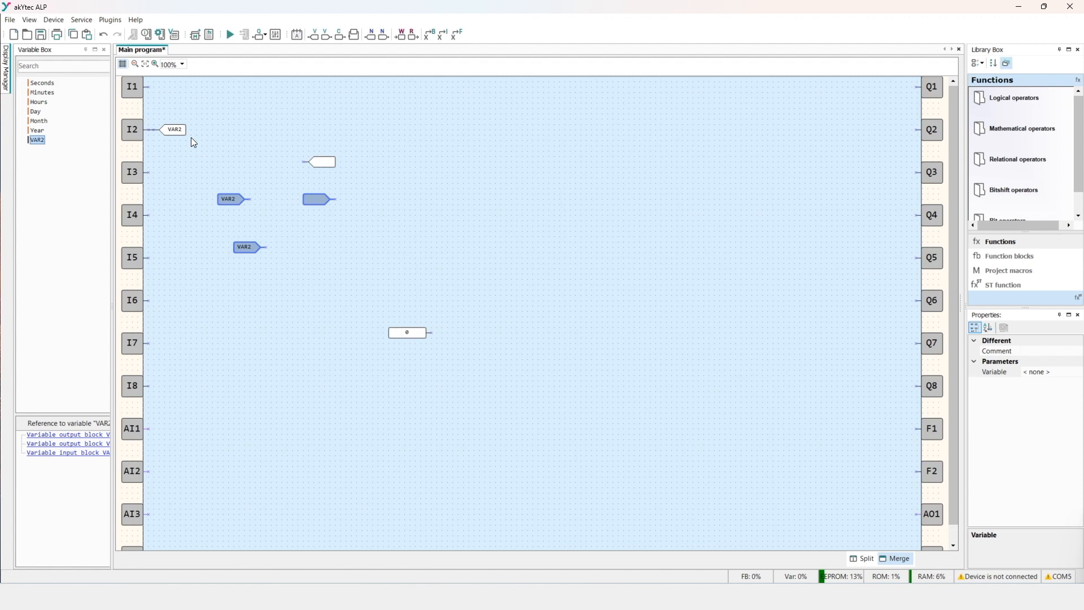
mouse_move(199, 222)
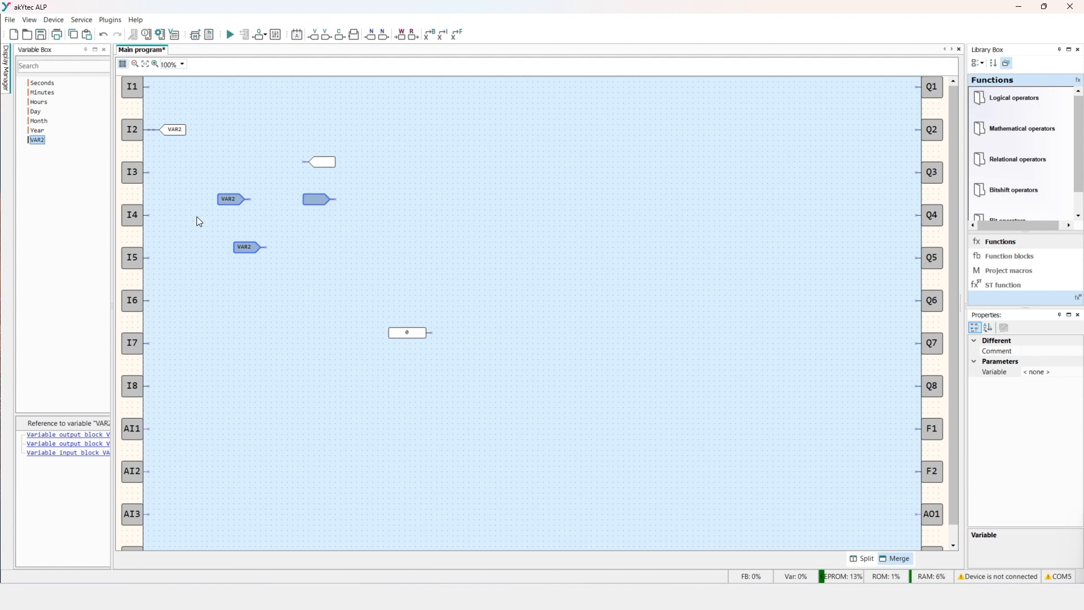
mouse_move(78, 457)
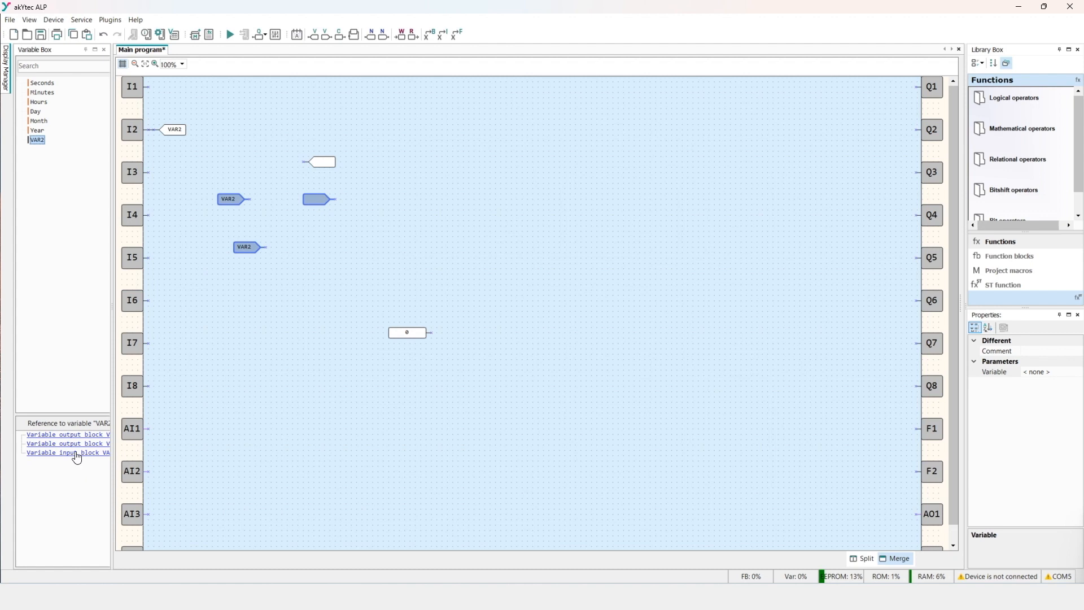
Step: Locate VAR2's two output blocks and the I2 input block via the reference list
click(66, 433)
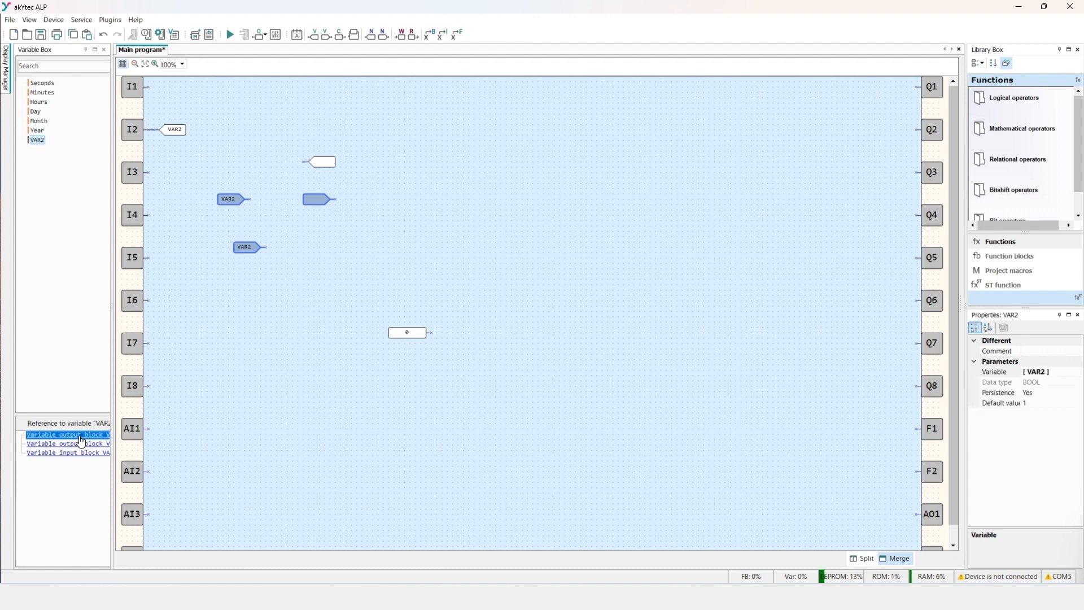
click(67, 442)
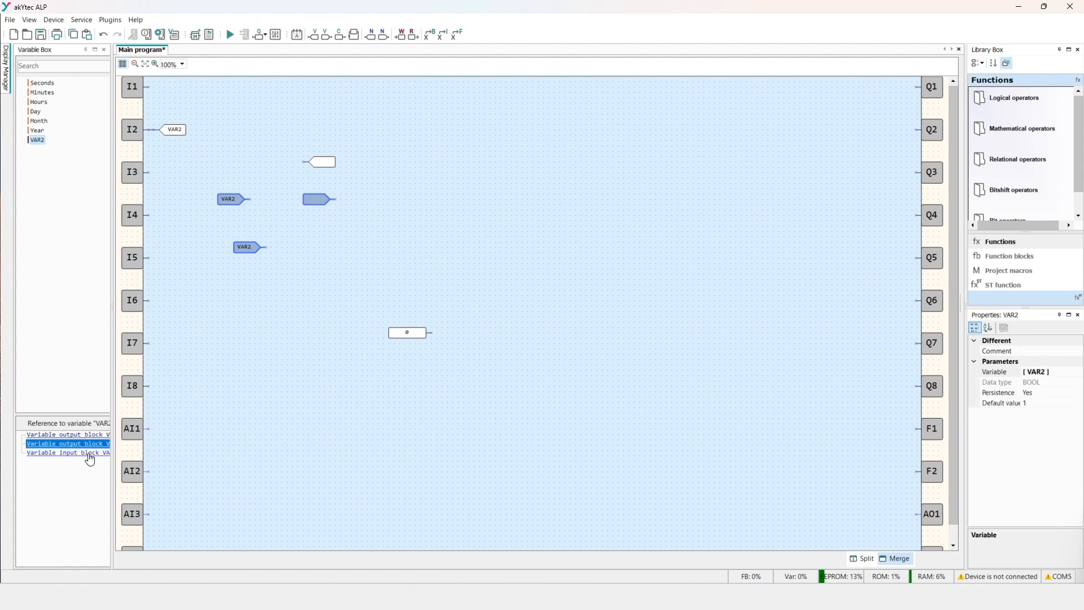
click(67, 452)
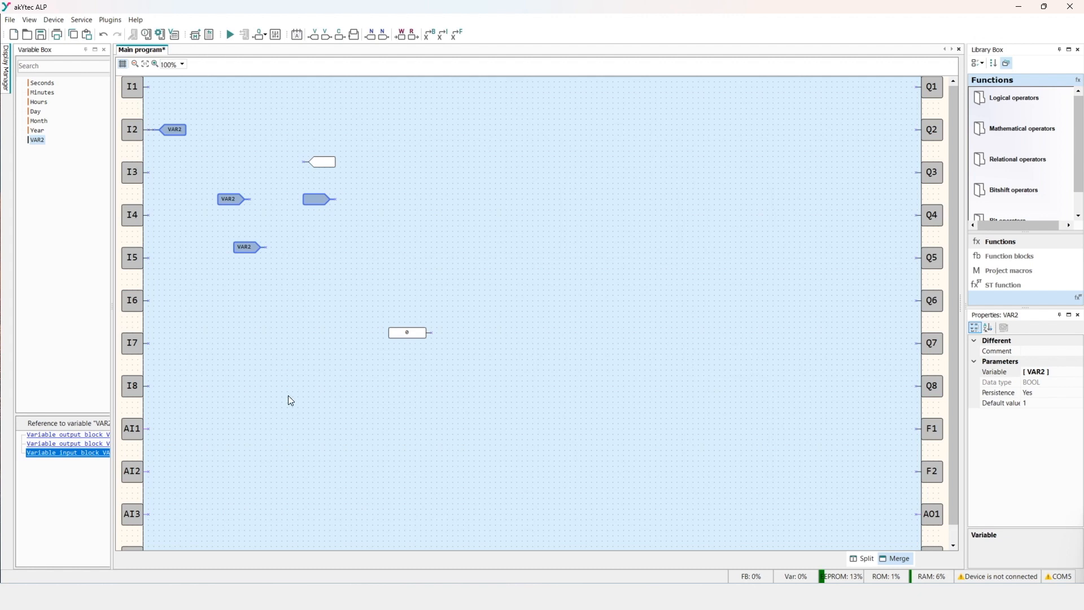
mouse_move(276, 272)
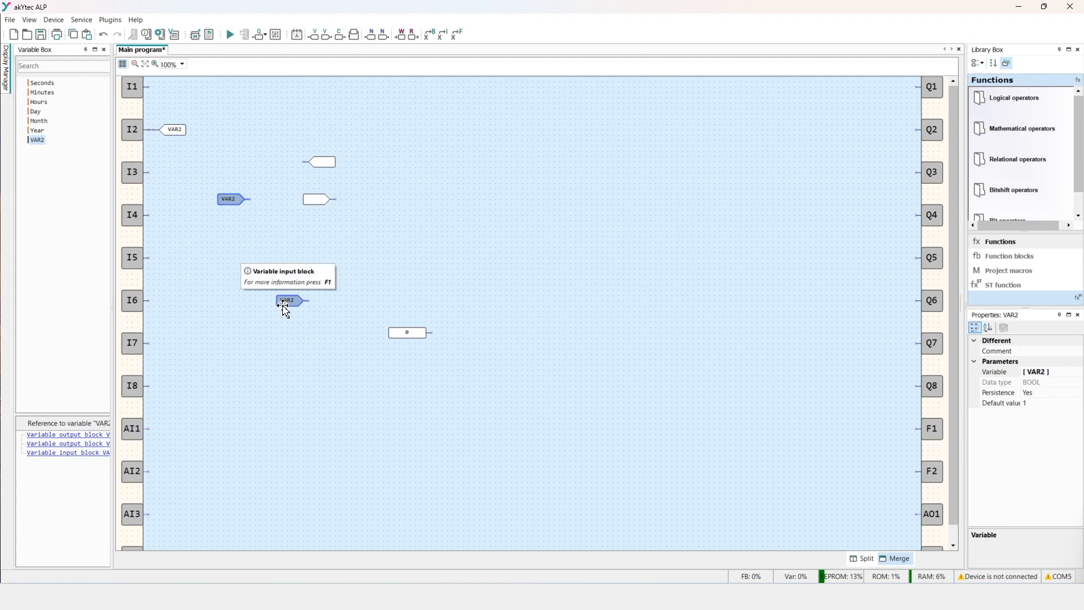
mouse_move(344, 298)
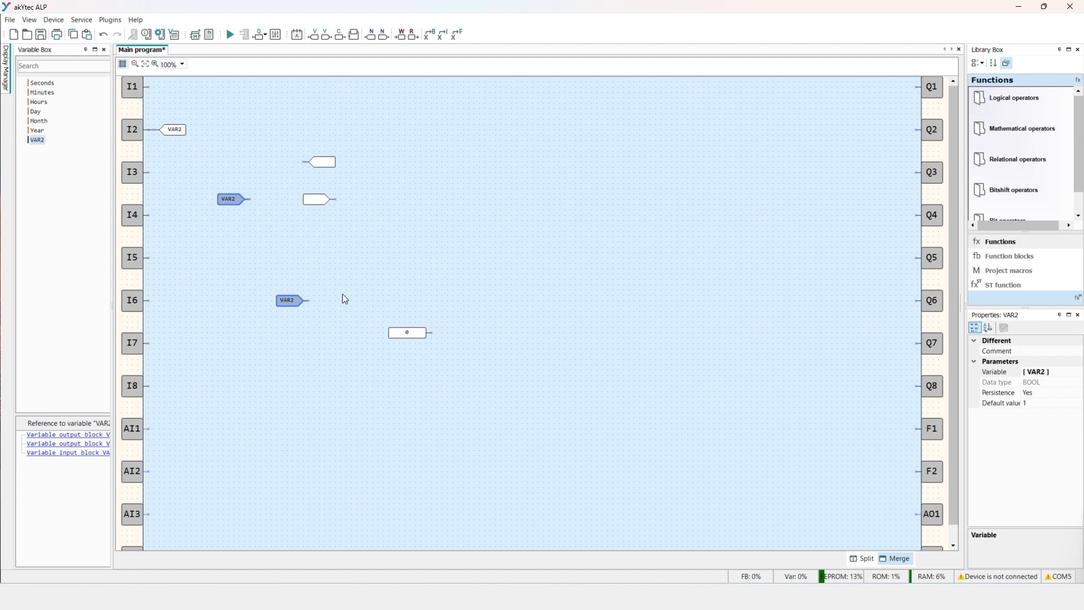
mouse_move(358, 268)
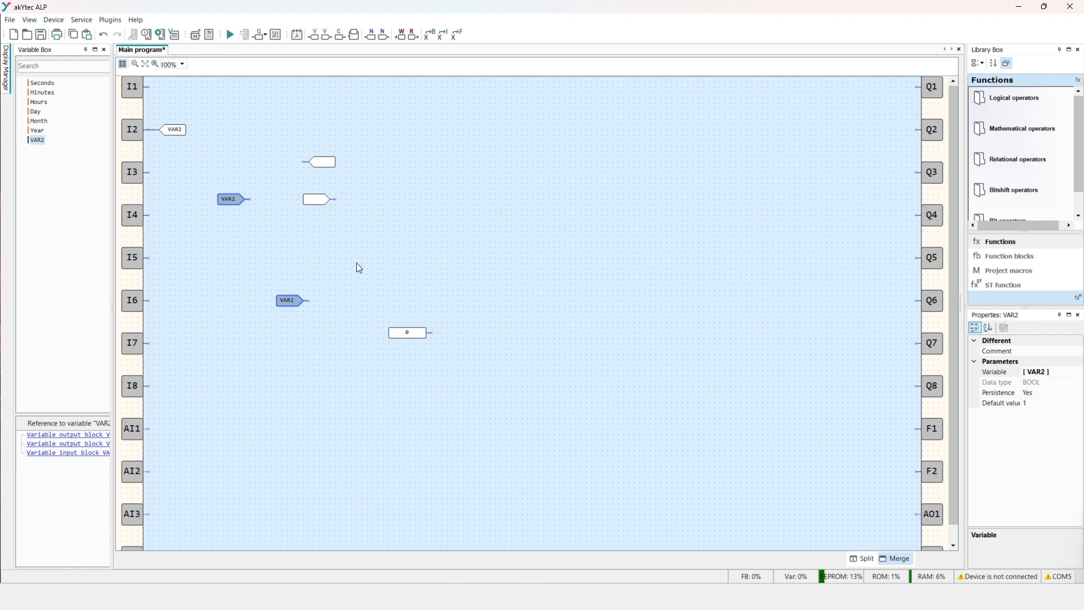
mouse_move(191, 244)
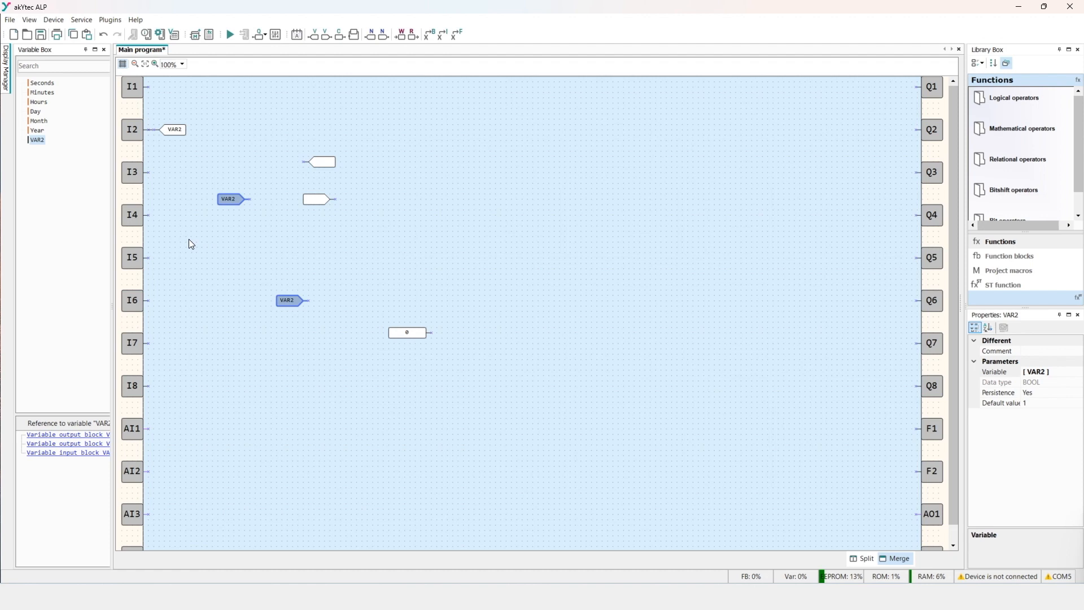
click(36, 140)
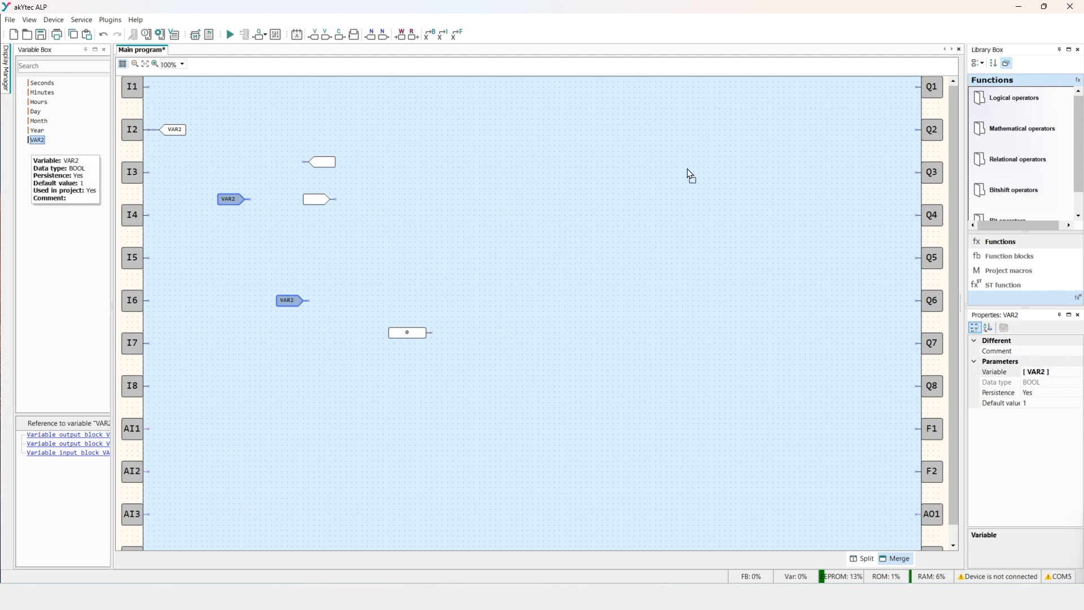
mouse_move(921, 134)
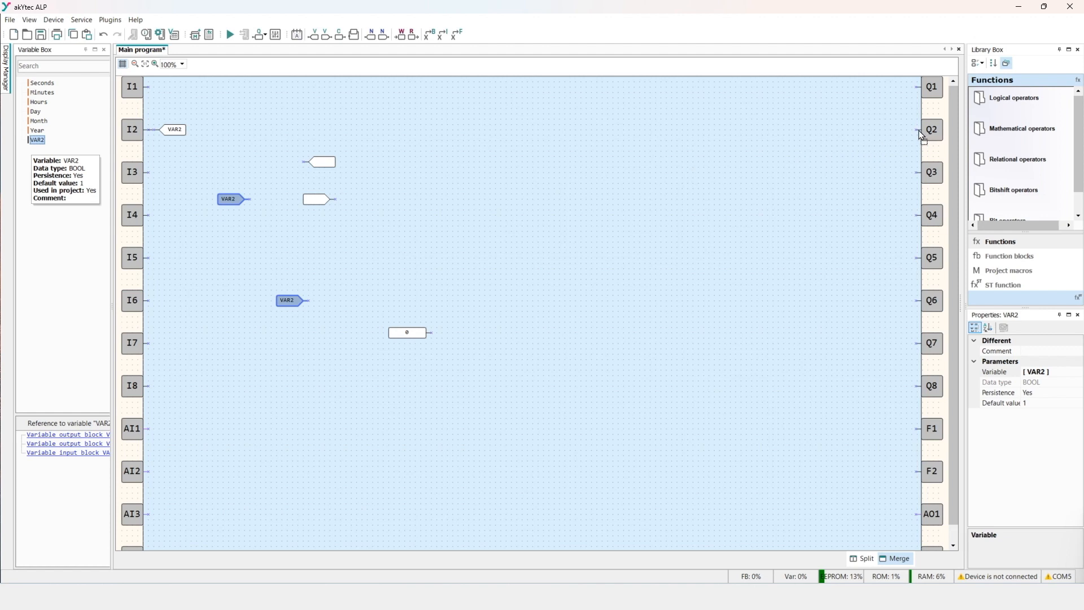
Step: Place a VAR2 block on the Q2 output pin
click(891, 129)
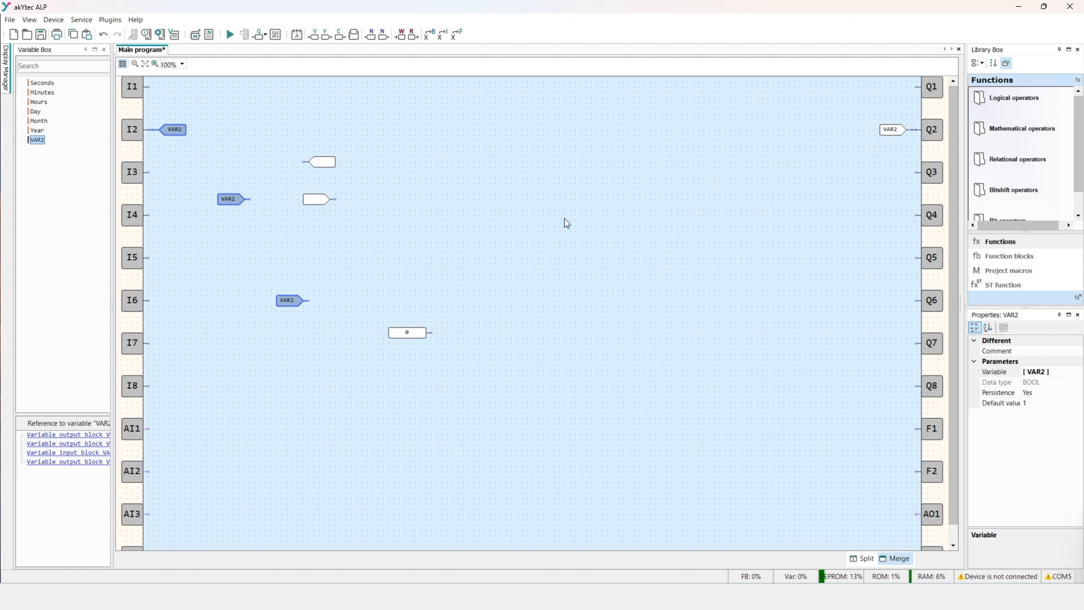
mouse_move(534, 264)
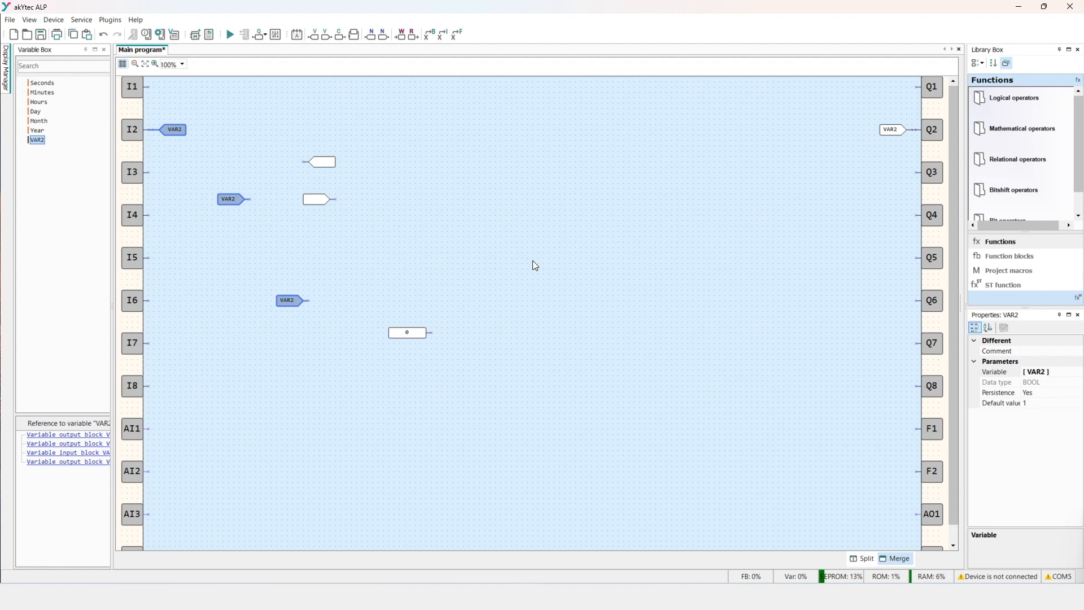
mouse_move(565, 222)
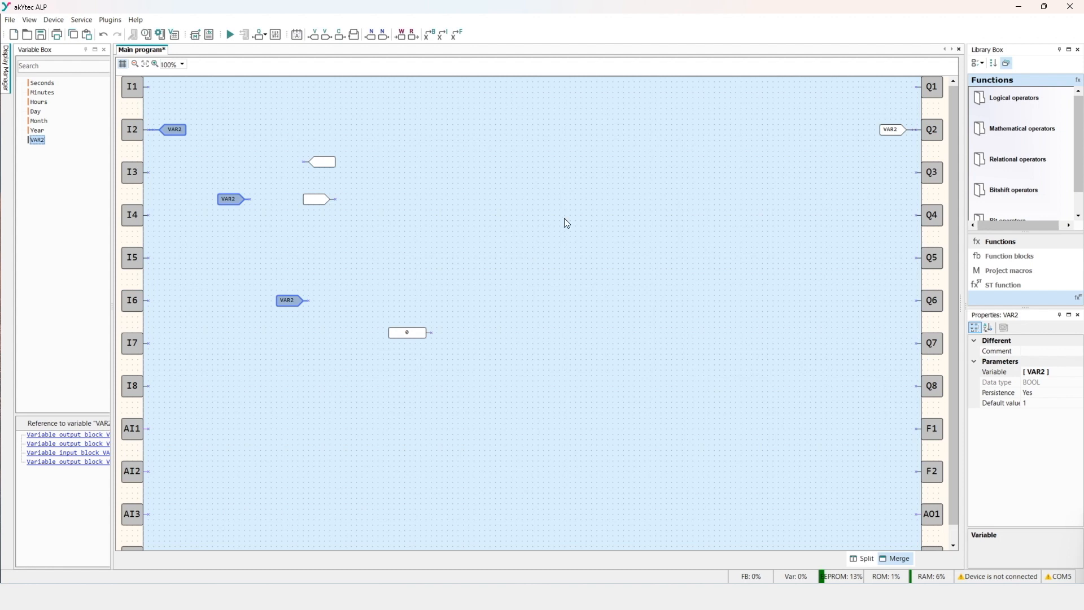